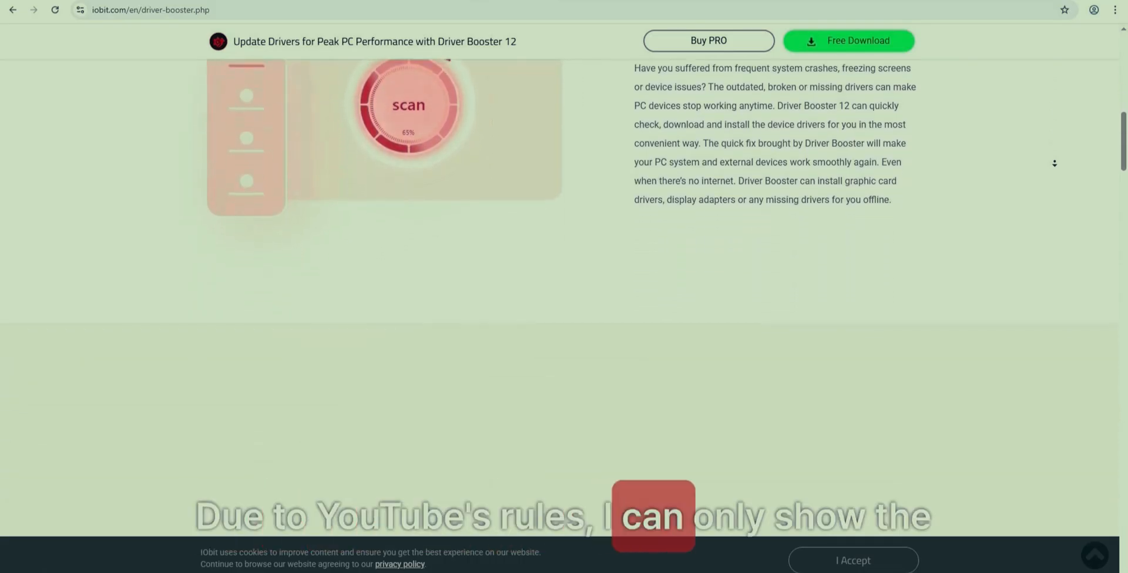
# - Scroll the iobit.com Driver Booster 12 page back to the header with the Free Download button
pyautogui.scroll(-3)
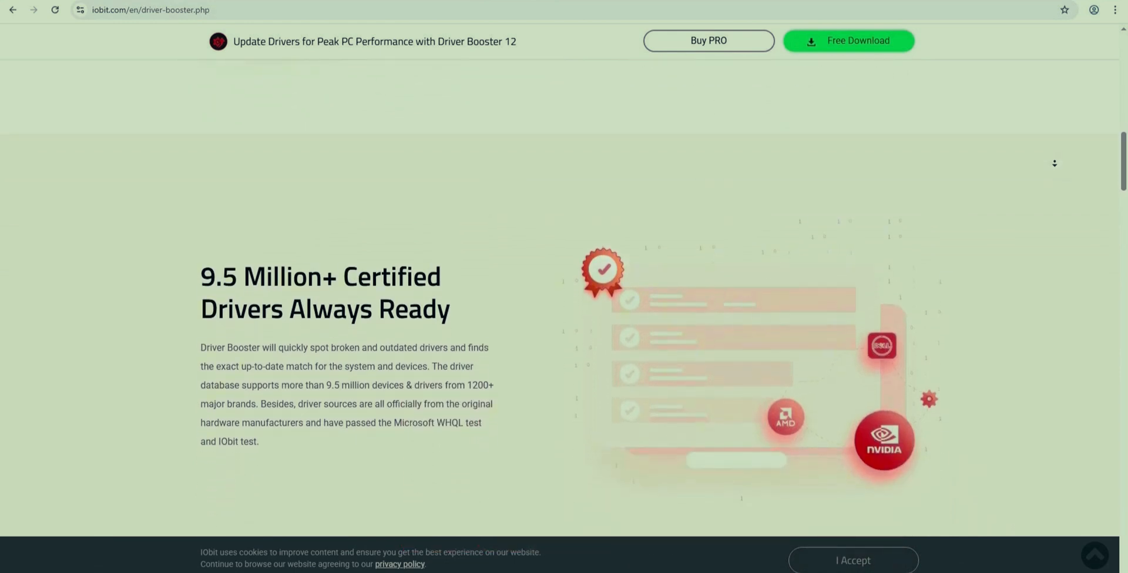
pyautogui.scroll(-3)
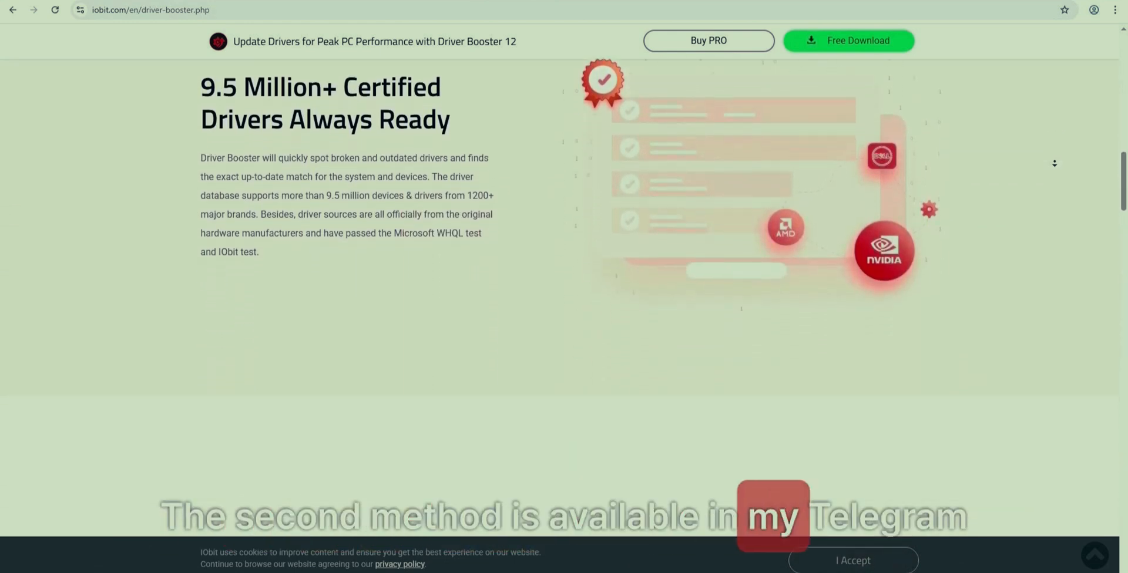
pyautogui.scroll(-3)
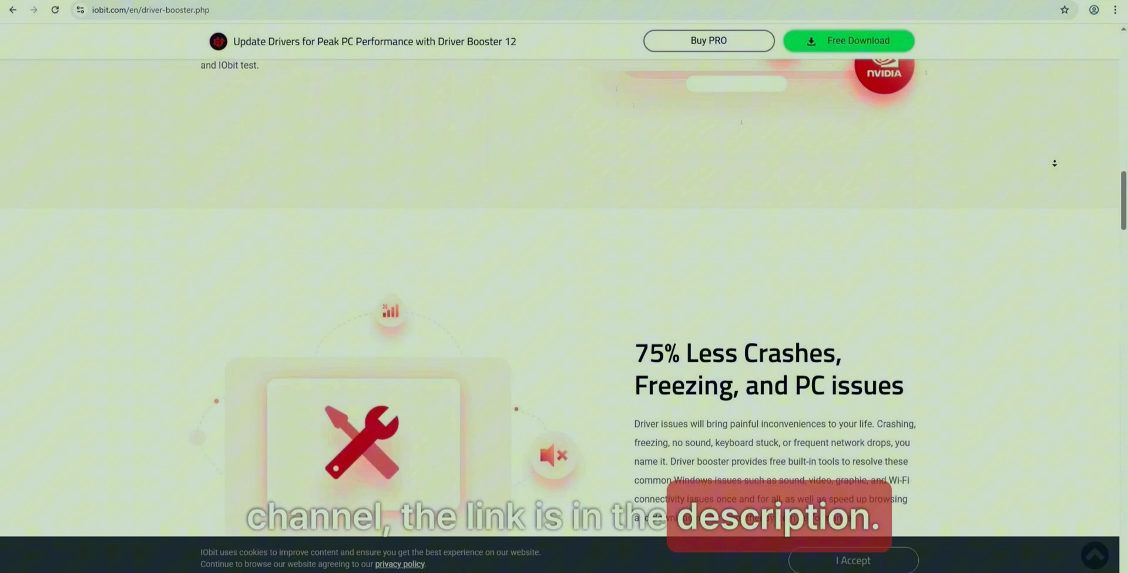
pyautogui.scroll(-3)
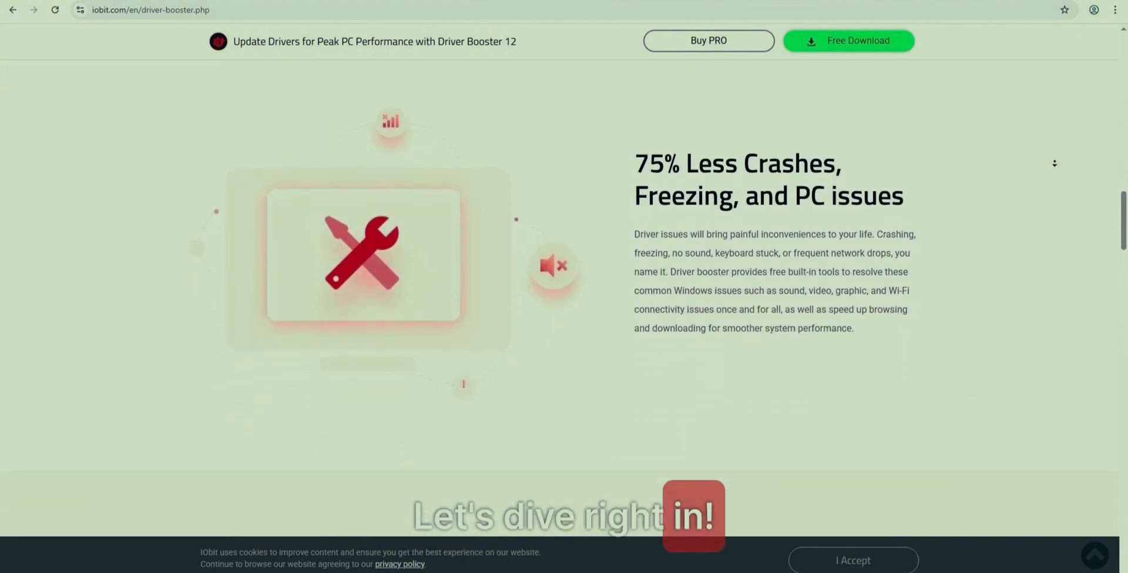
pyautogui.scroll(3)
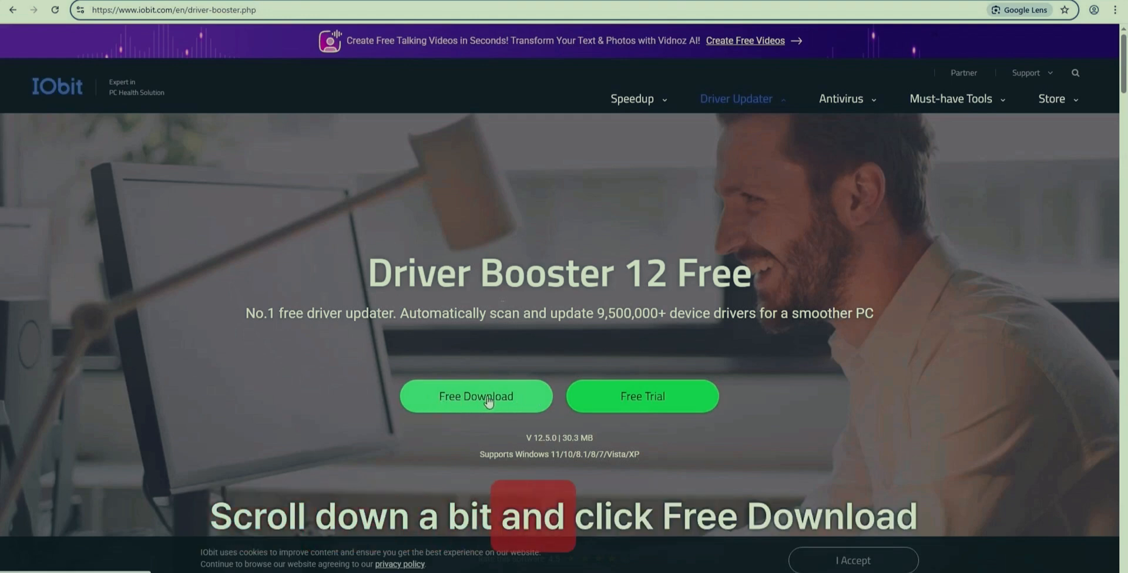
# - Download driver_booster_setup, launch it from Downloads and confirm Run in the security warning
pyautogui.click(476, 396)
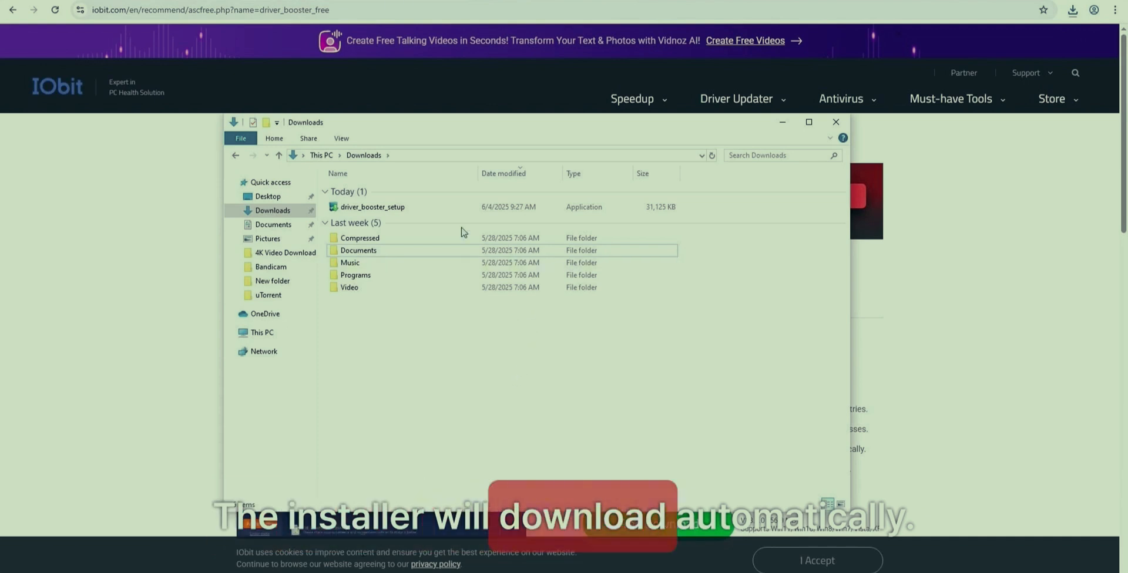
pyautogui.doubleClick(373, 207)
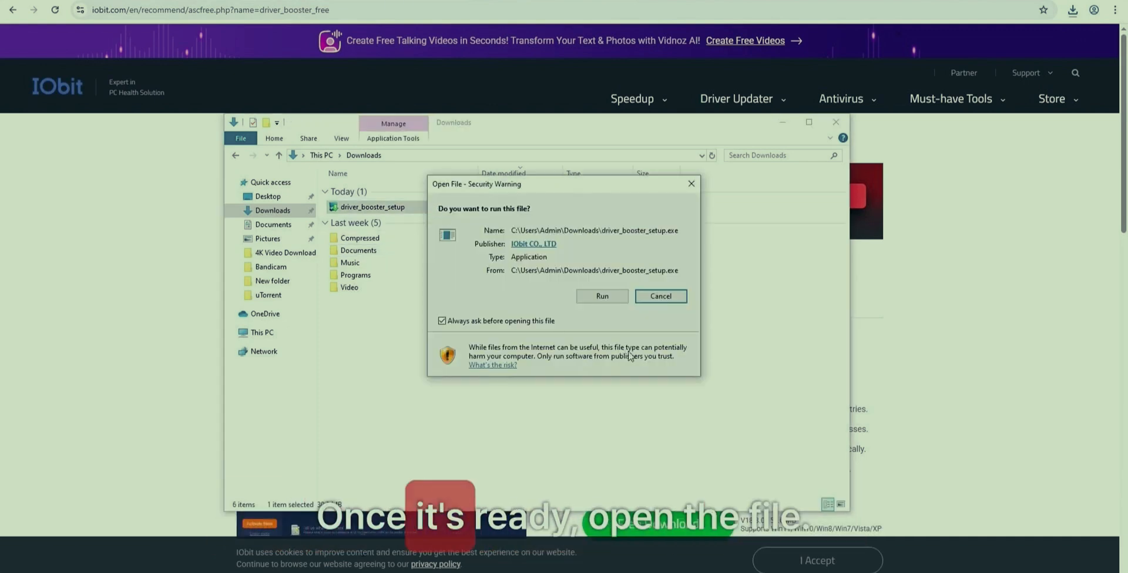
pyautogui.click(601, 296)
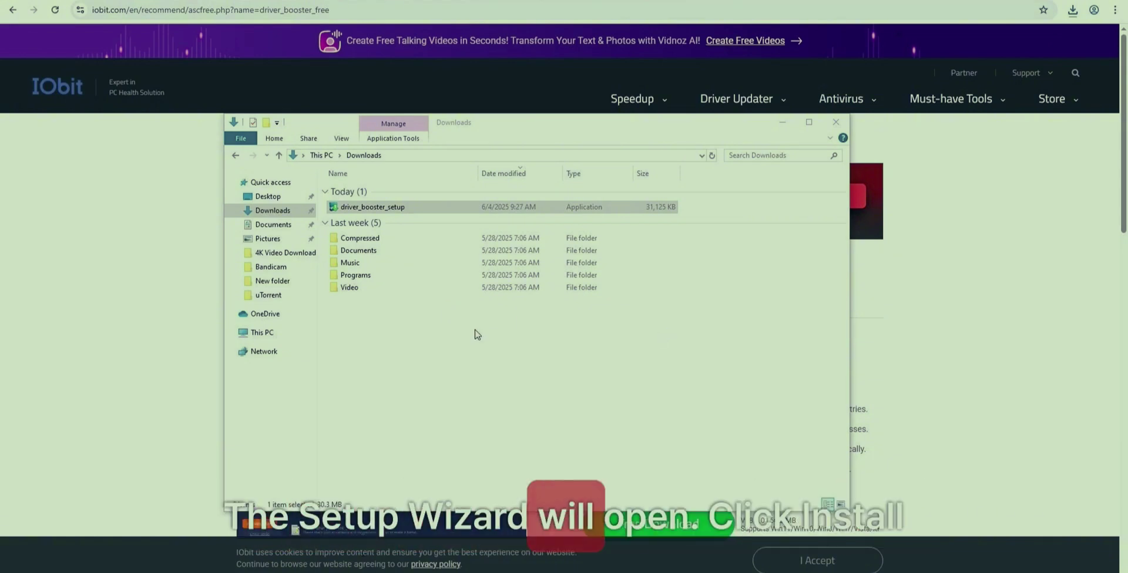
# - Install Driver Booster 12, accepting the Optional Offers Agreement and unticking Learn more online
pyautogui.doubleClick(372, 206)
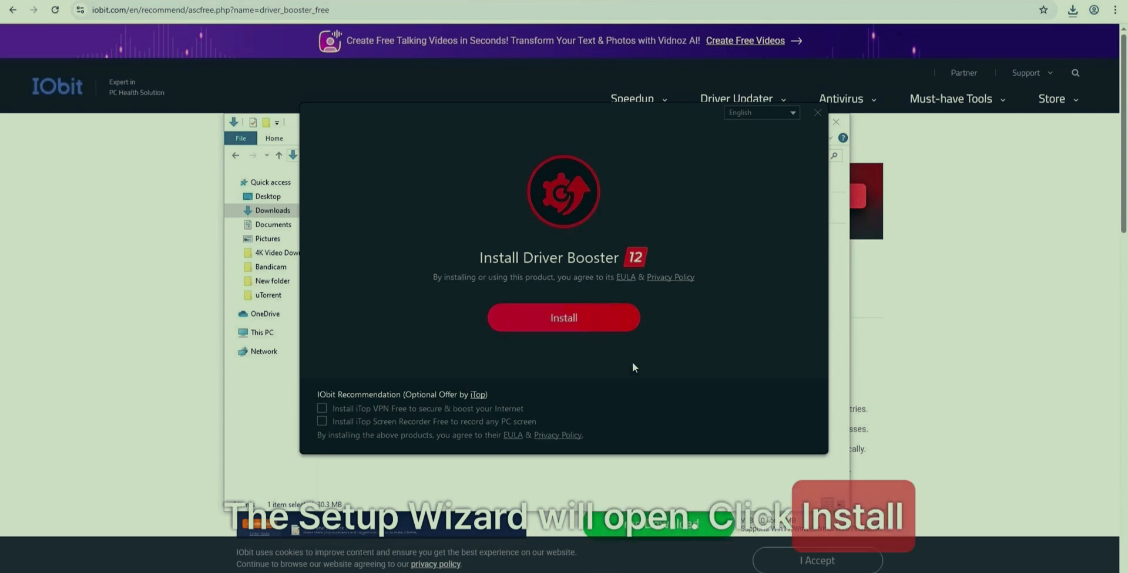
pyautogui.moveTo(563, 318)
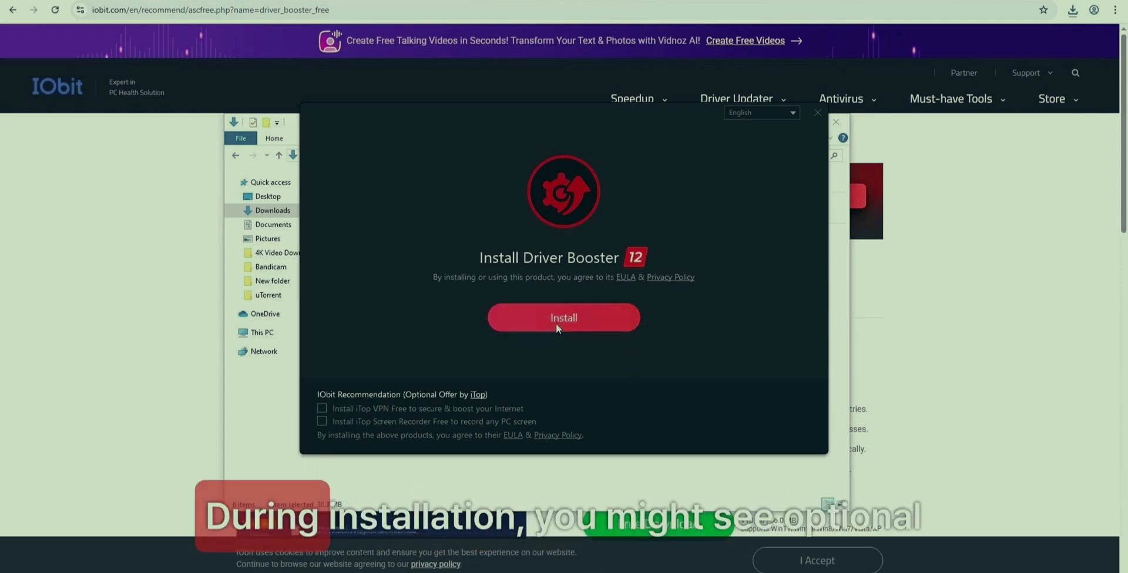
pyautogui.click(563, 319)
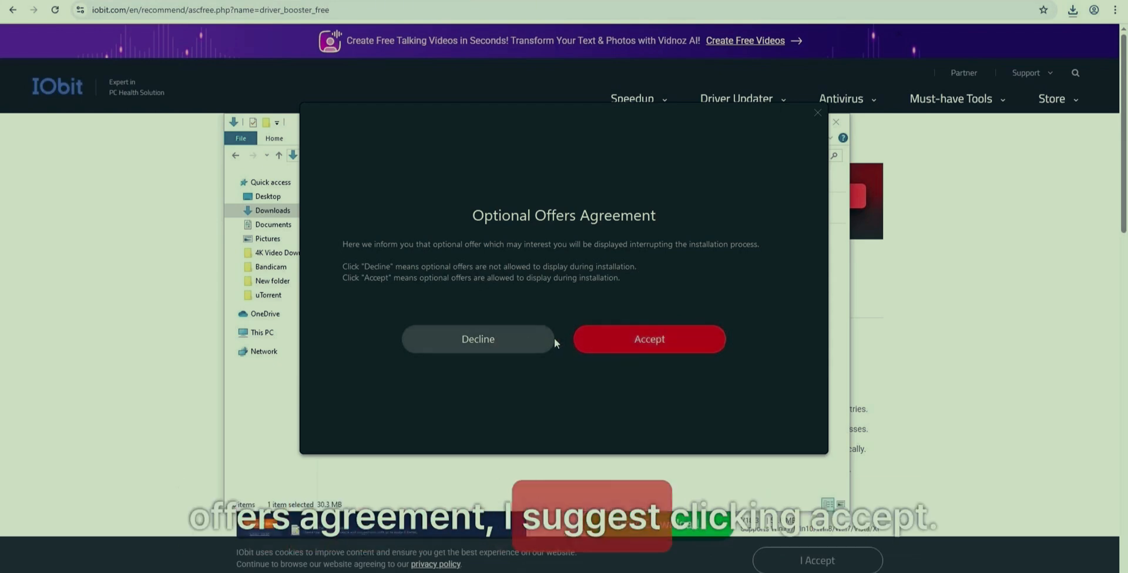
pyautogui.click(648, 339)
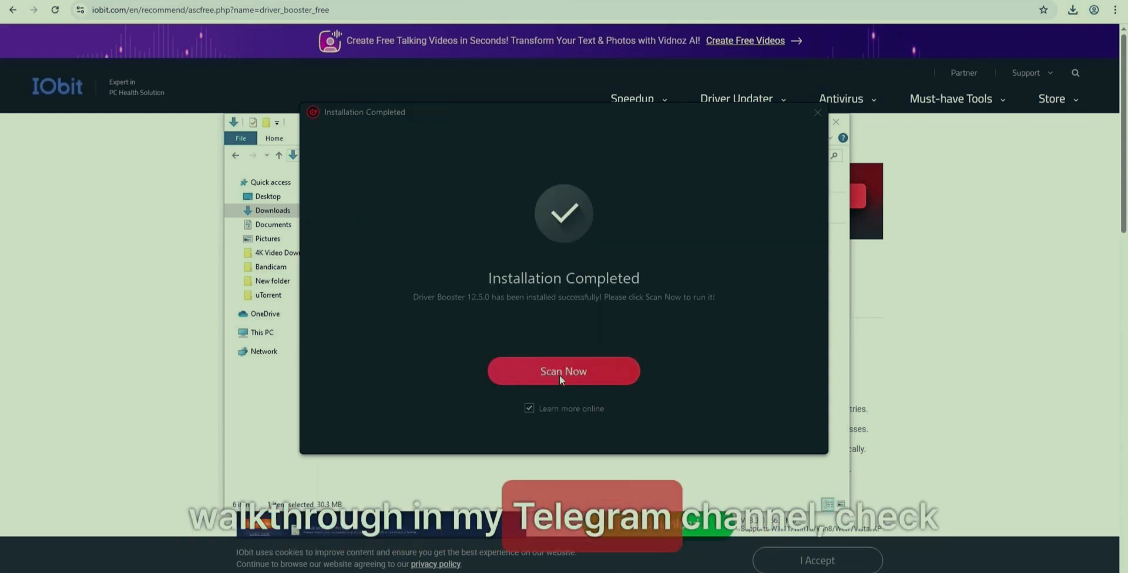
pyautogui.click(528, 409)
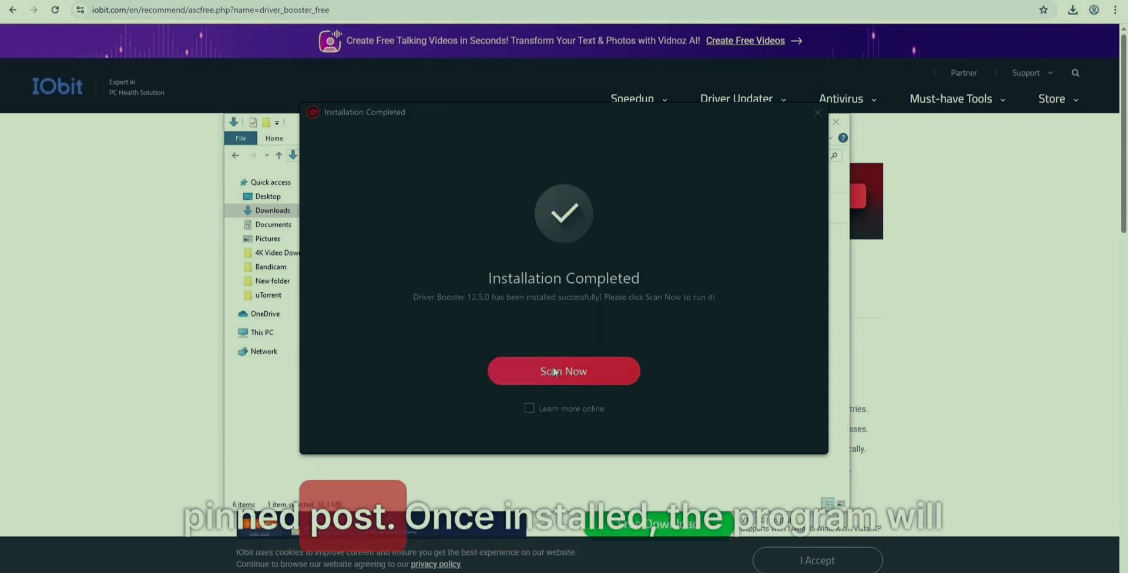
# - Run Scan Now so Driver Booster reports 2 outdated device drivers ready to update on the main screen
pyautogui.click(563, 371)
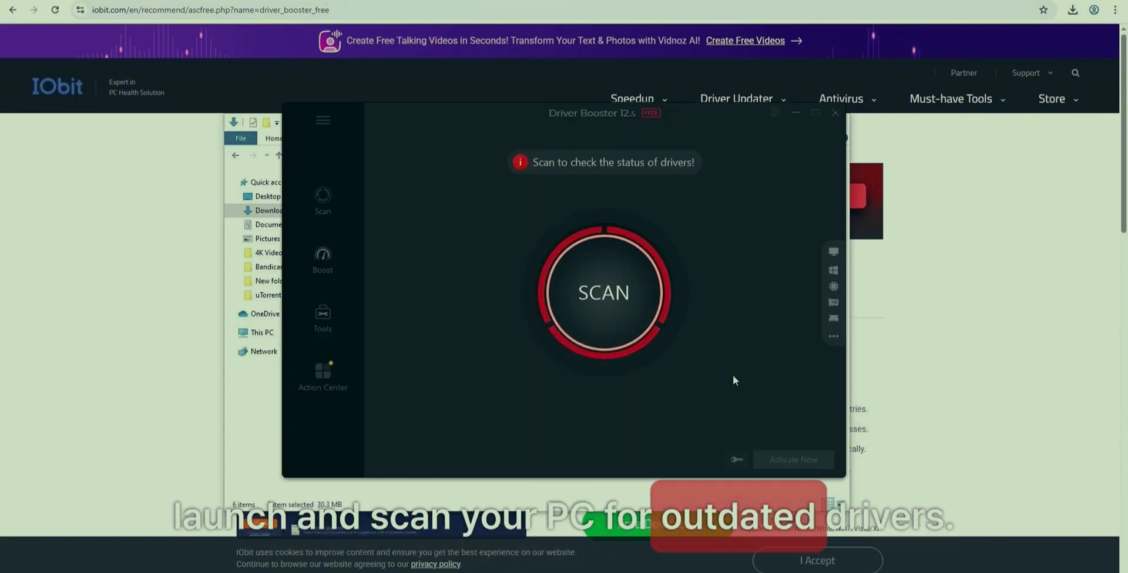
pyautogui.click(604, 292)
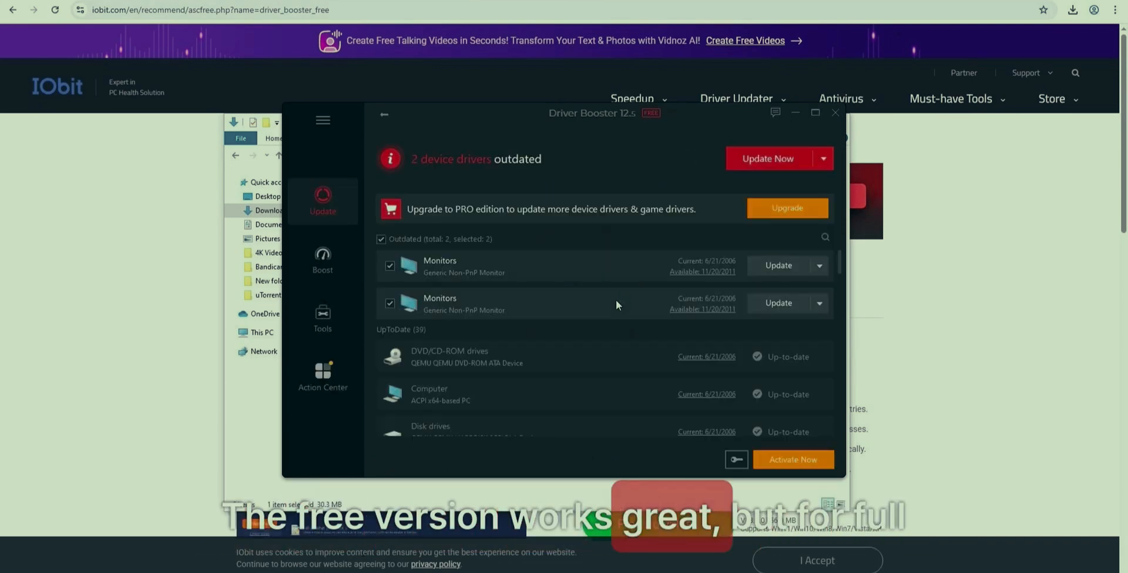
pyautogui.click(768, 159)
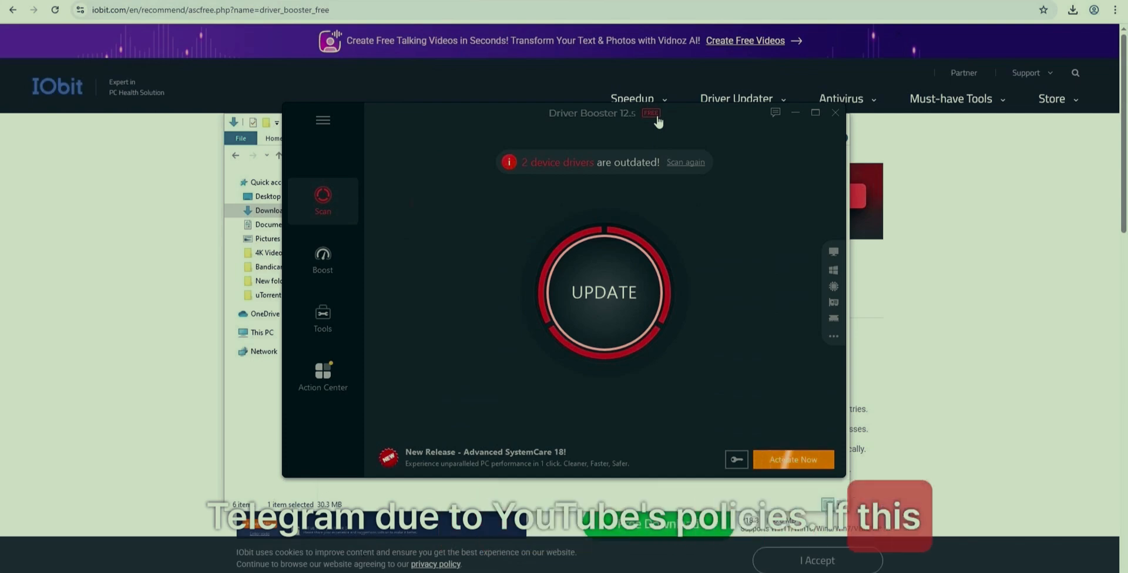
pyautogui.moveTo(748, 338)
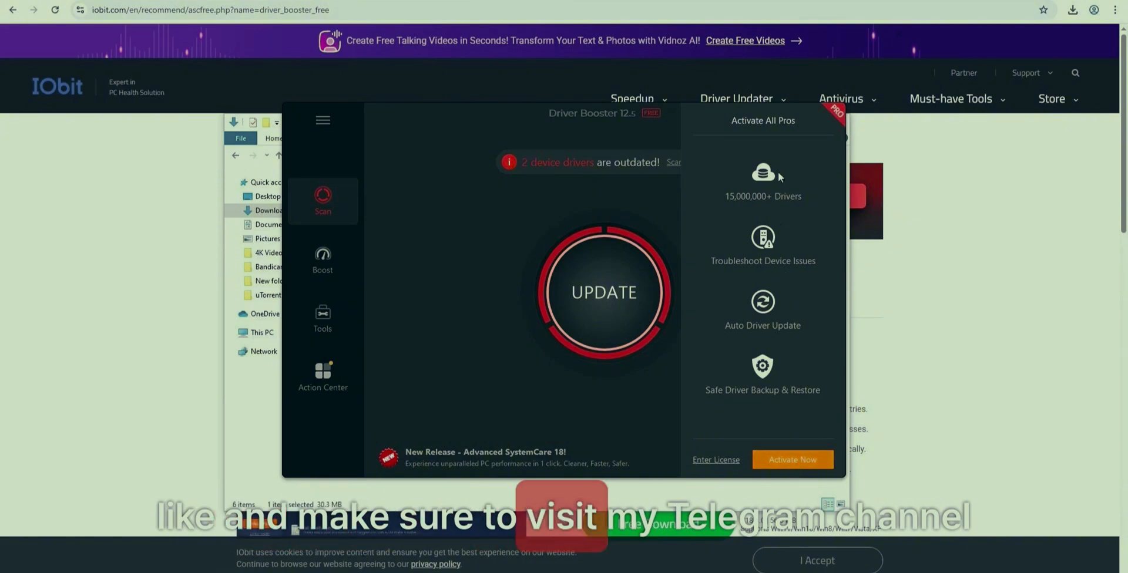
pyautogui.moveTo(714, 407)
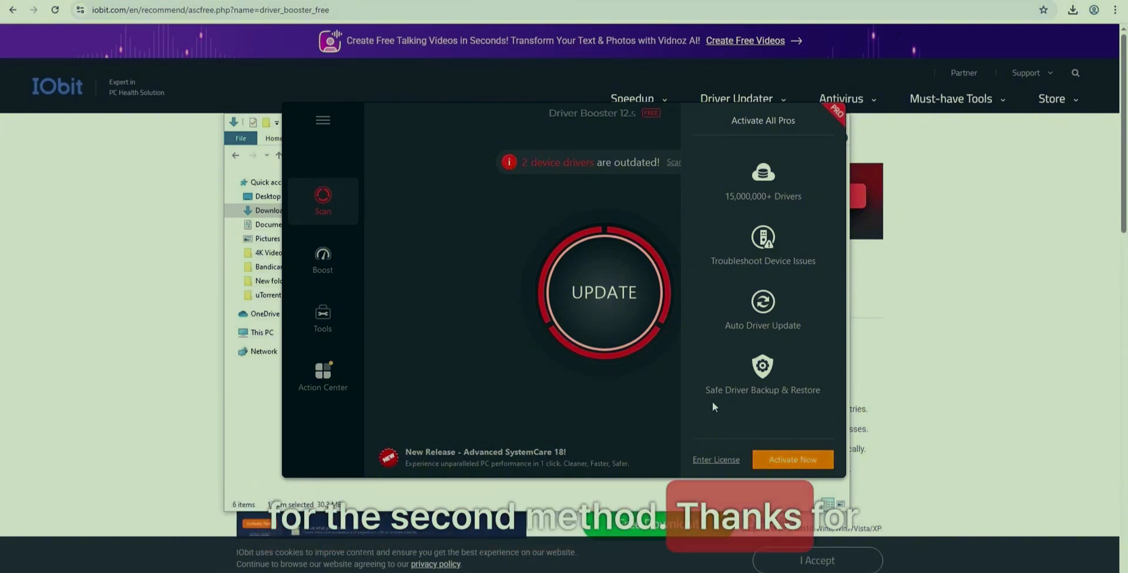